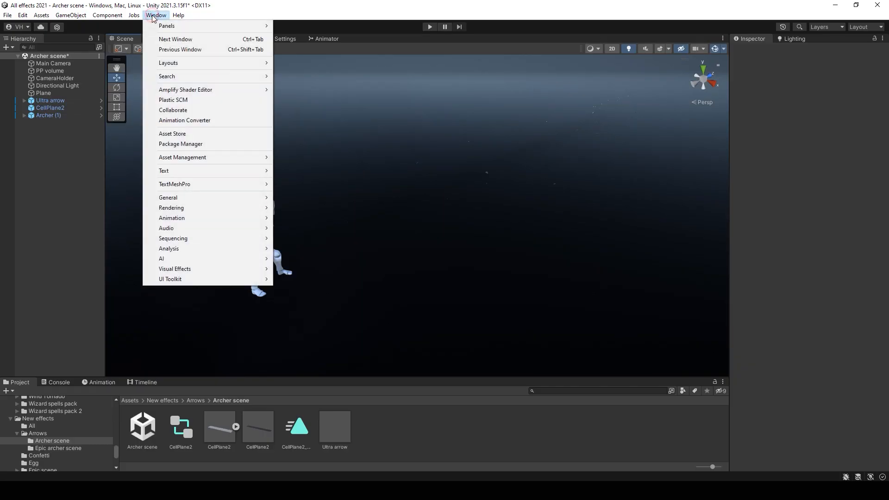
Step: Check in the Package Manager that Cinemachine 2.8.9 is installed, then return to the Archer scene
click(181, 144)
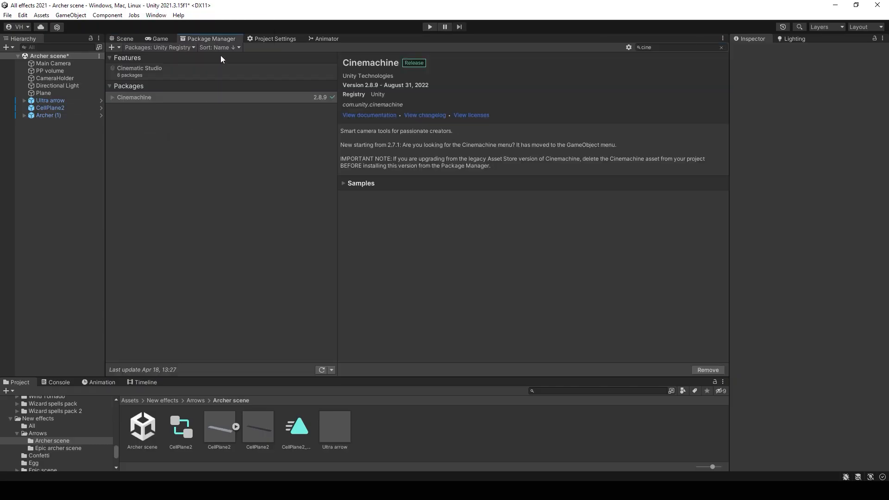
mouse_move(140, 99)
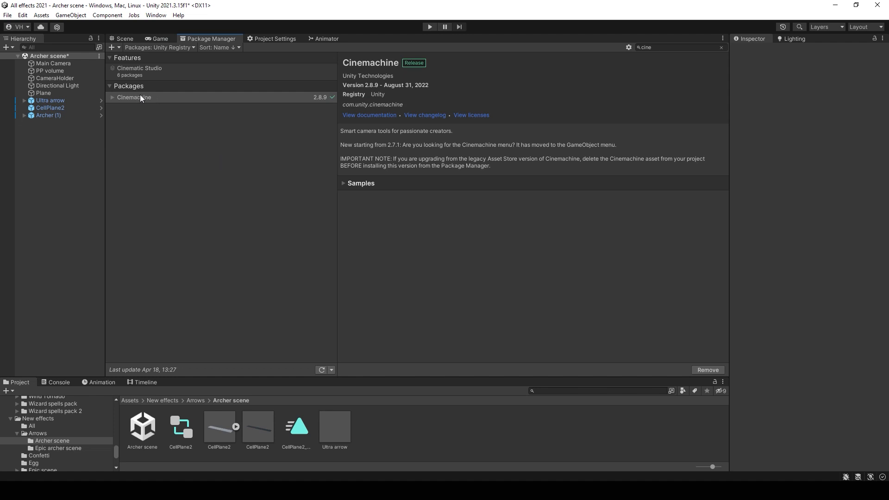
click(124, 38)
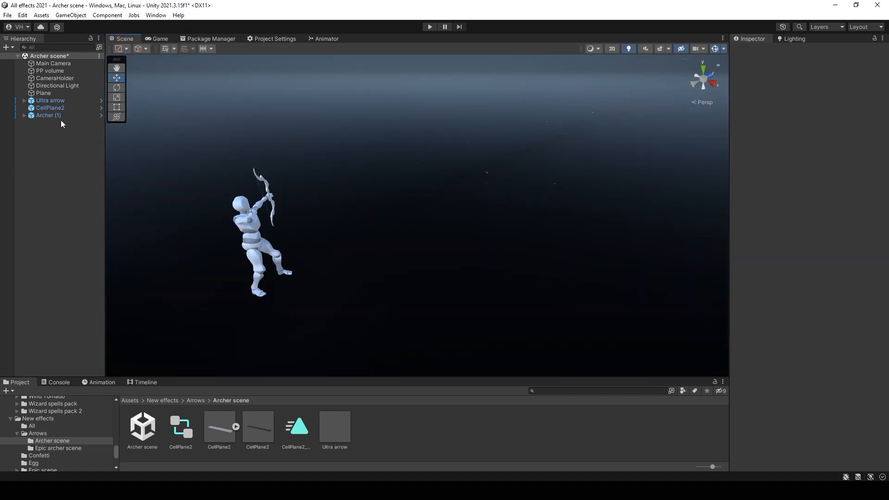
Step: Select the Ultra arrow effect and replay its particles to preview it
click(50, 100)
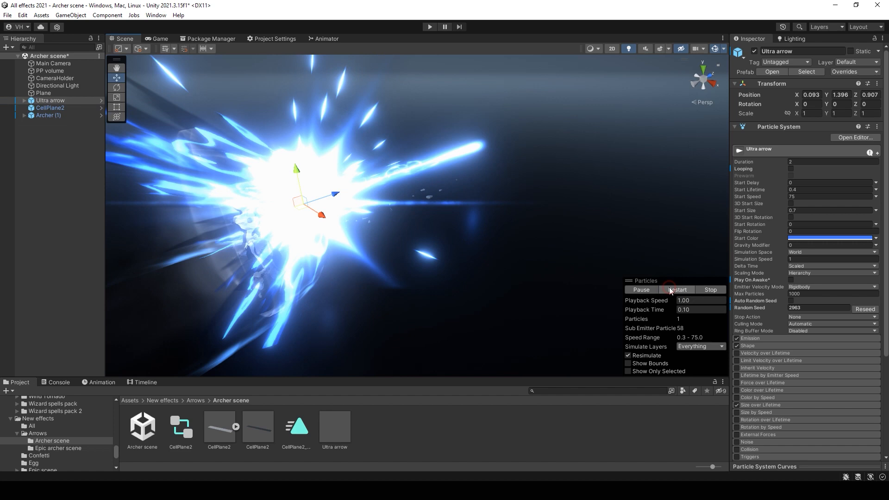
click(50, 107)
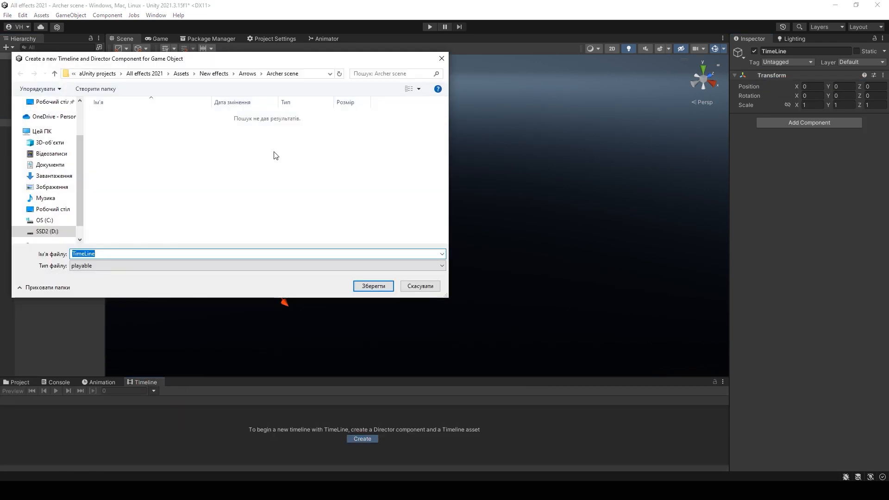
Step: Save the TimeLine asset and lay out control tracks for the arrow effects plus animator tracks for CellPlane2 and Archer
click(372, 286)
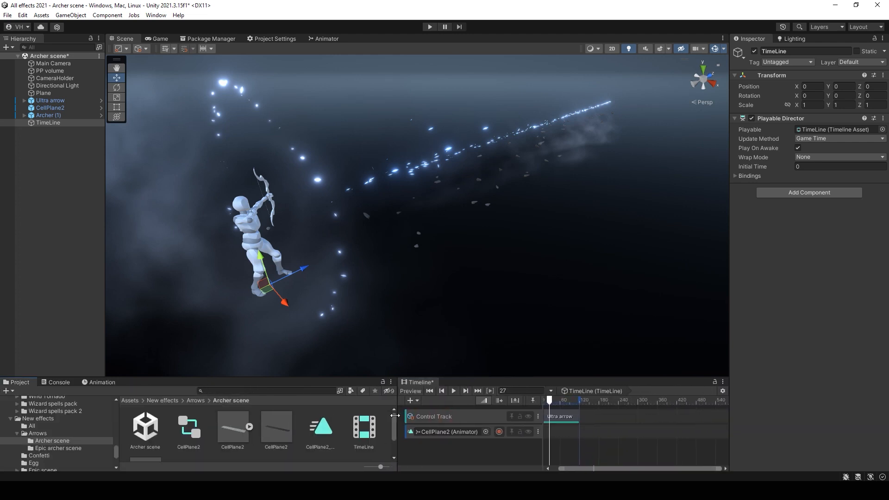
click(567, 432)
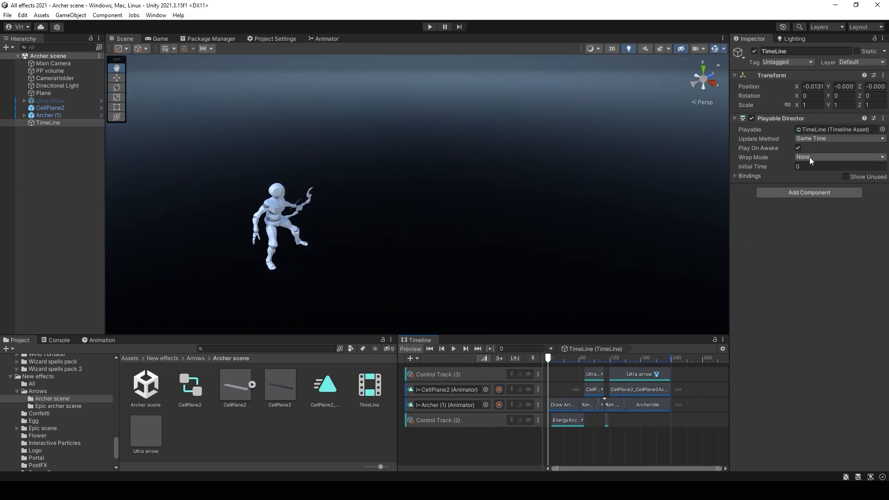
Step: Set the Playable Director's Wrap Mode to Loop, preview it, then select the PP volume
click(839, 158)
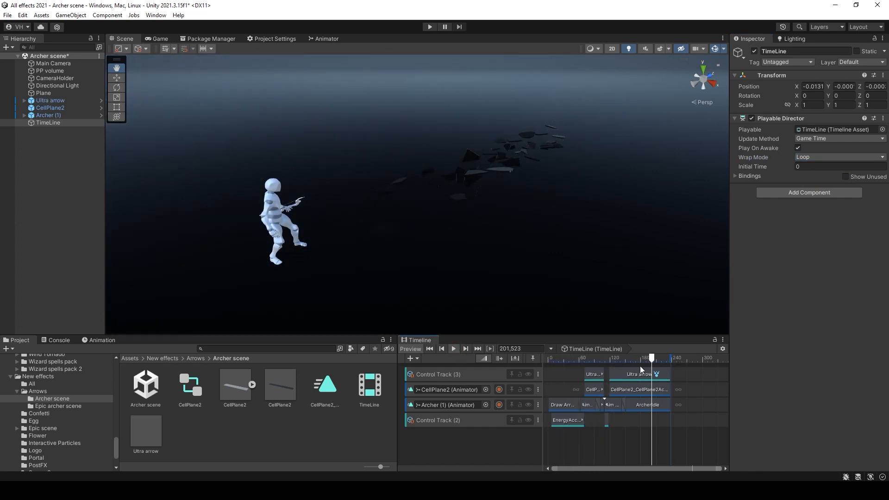
click(430, 349)
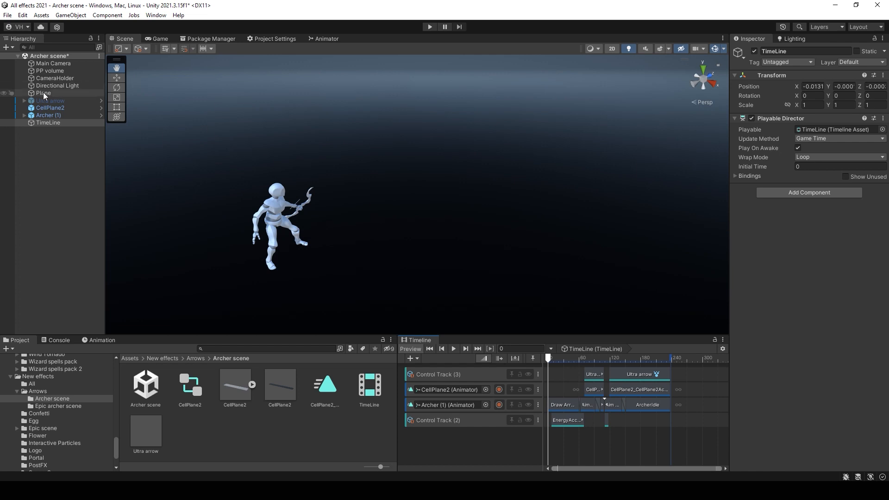
click(50, 71)
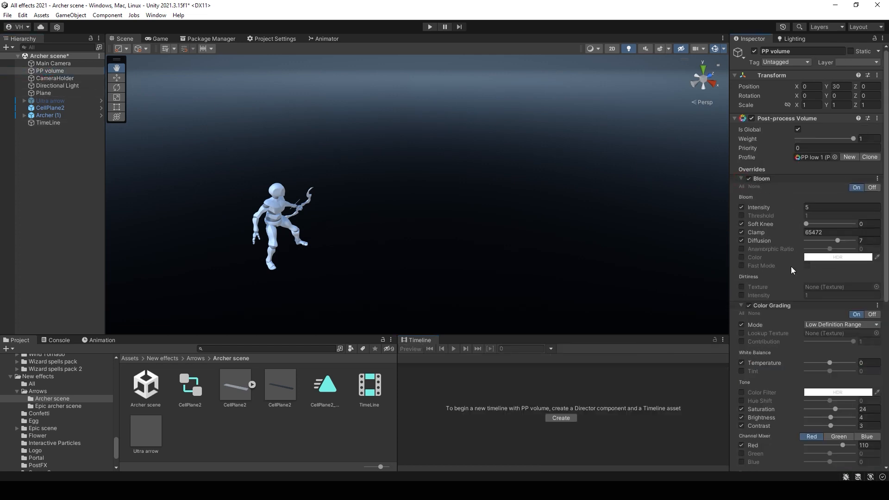
Step: Scroll through the PP volume's Bloom and Color Grading overrides and select the PostFX folder
scroll(down, 3)
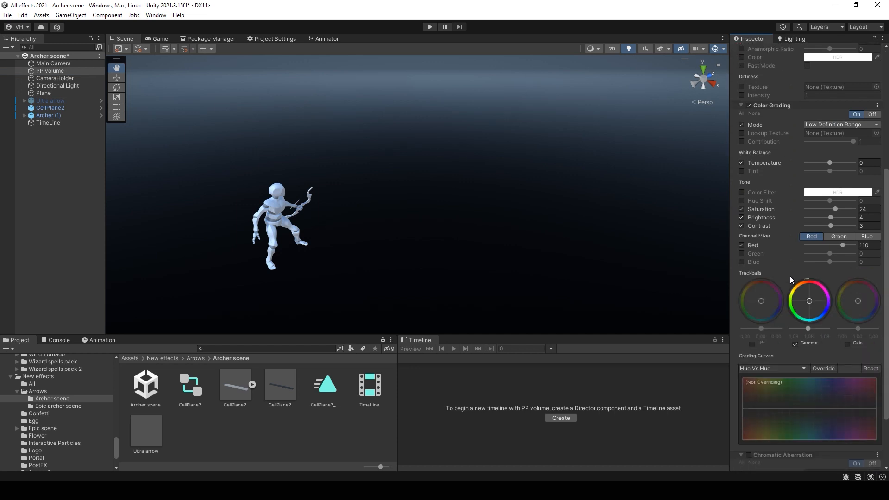
scroll(down, 3)
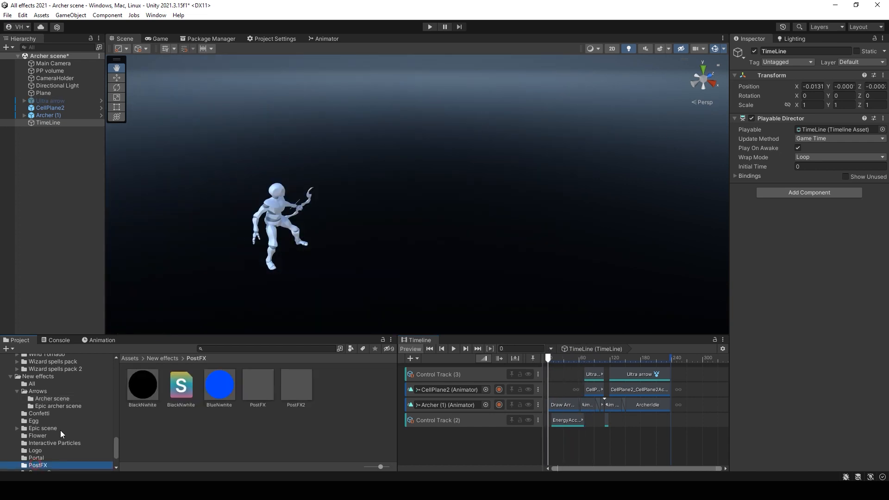
click(258, 385)
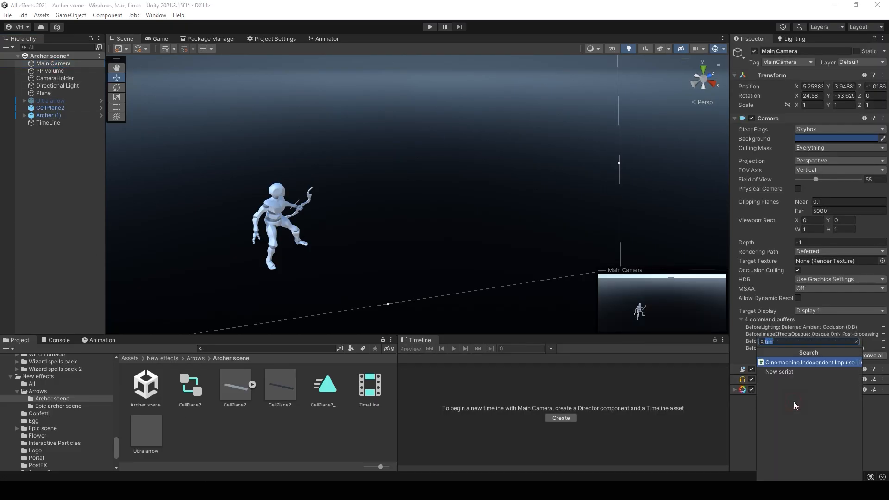
Step: Add a CinemachineBrain component to the Main Camera via the component search
text(c)
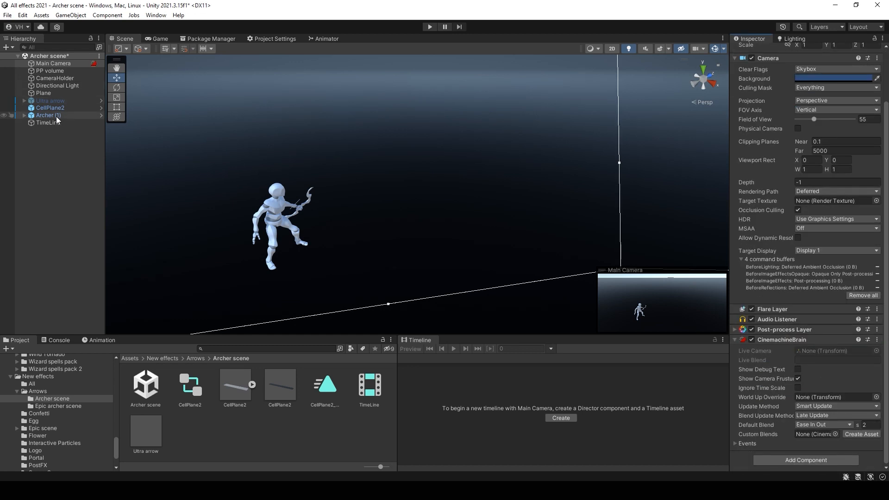
Step: Create an empty VRcamera object and copy the Main Camera's Transform values onto it
right_click(57, 119)
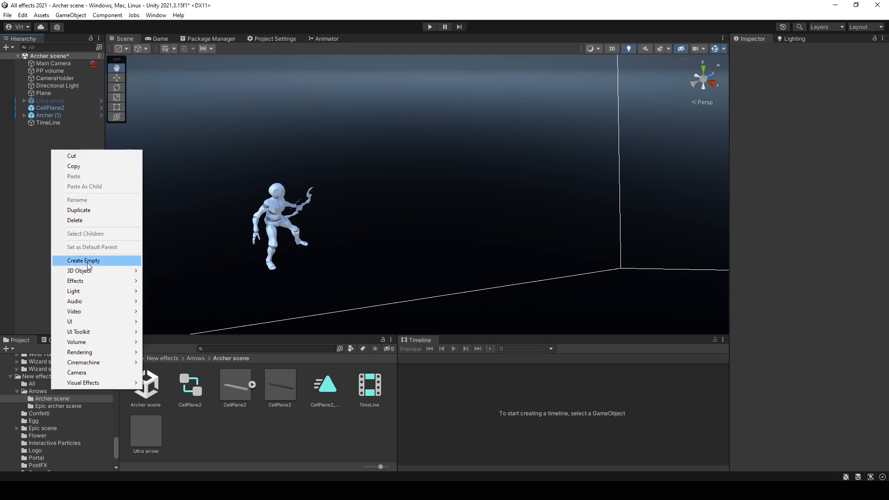
click(84, 260)
text(VRcamera)
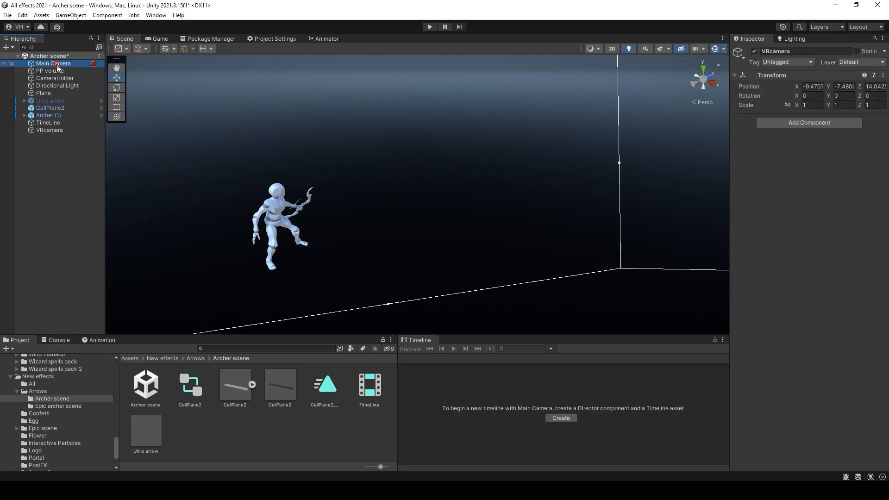
click(53, 63)
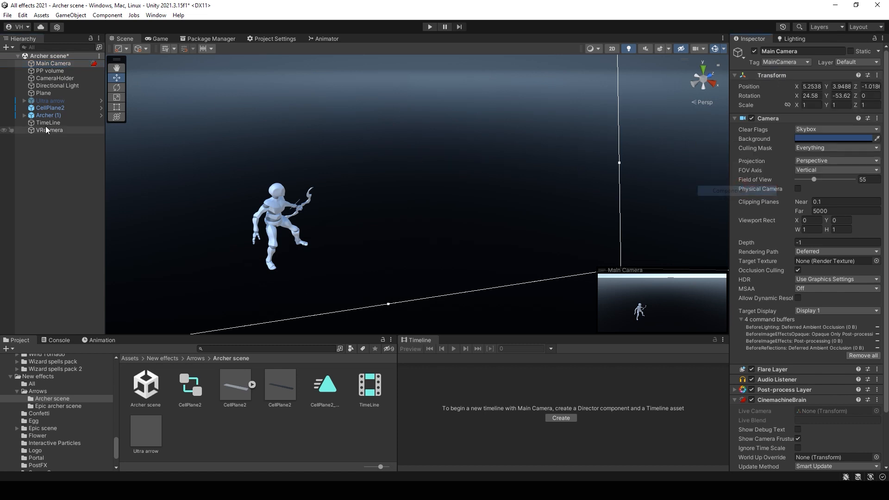
right_click(772, 75)
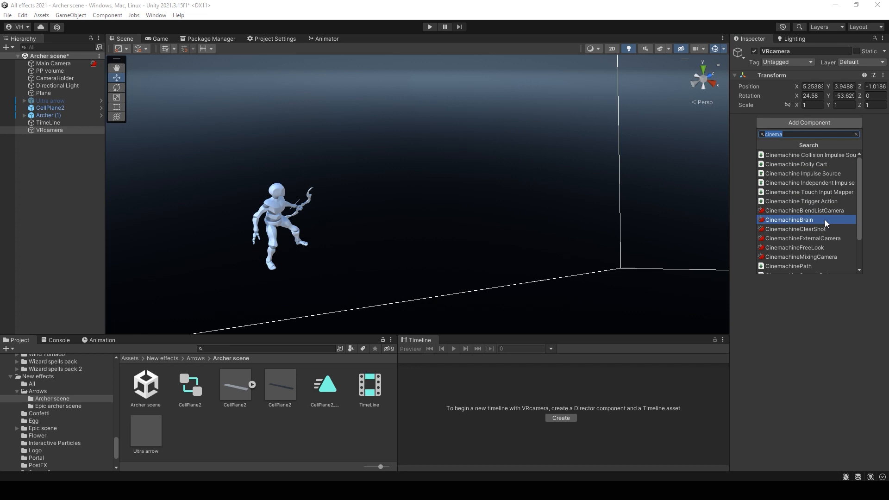
Step: Give VRcamera a CinemachineVirtualCamera with a vertical field of view of 55
click(788, 220)
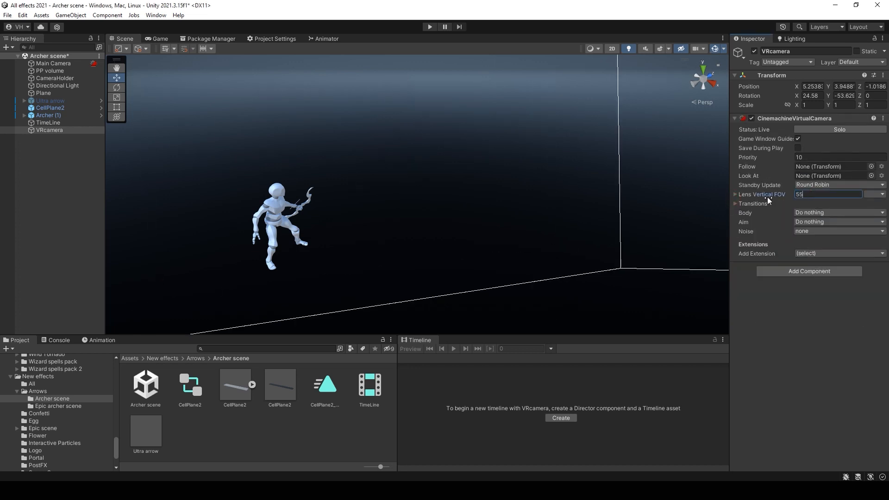
click(159, 39)
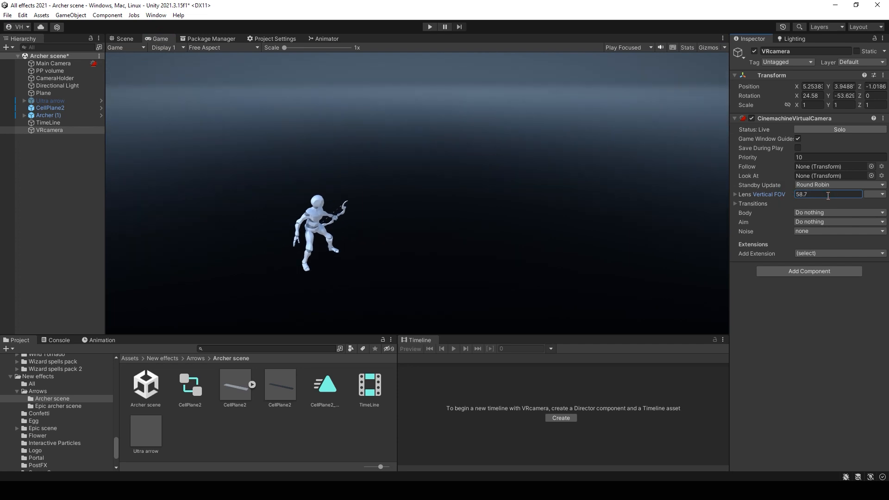
text(55)
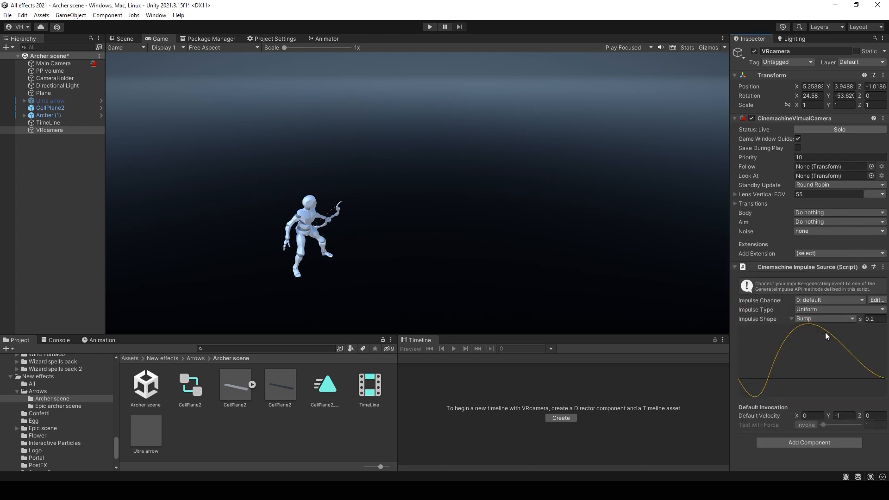
Step: Set the impulse source shape to Explosion with -0.5 default velocity and add the Impulse Listener and Signal Receiver
click(825, 318)
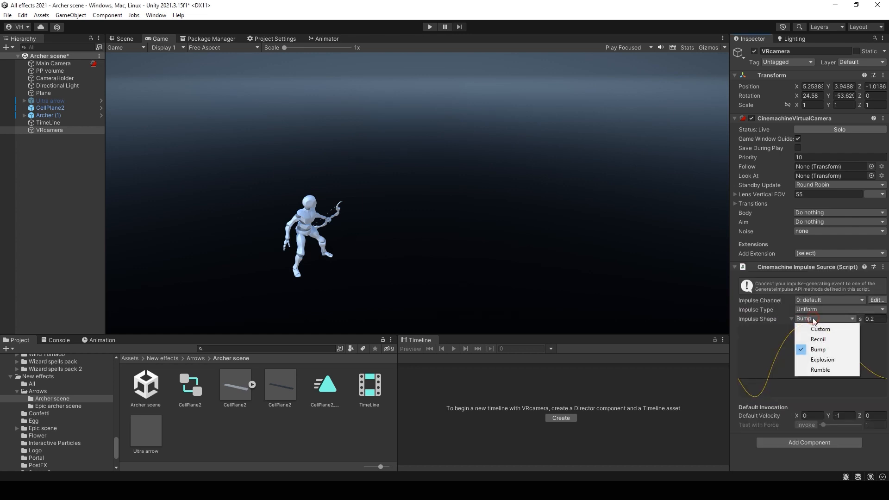
click(821, 359)
text(-0.5)
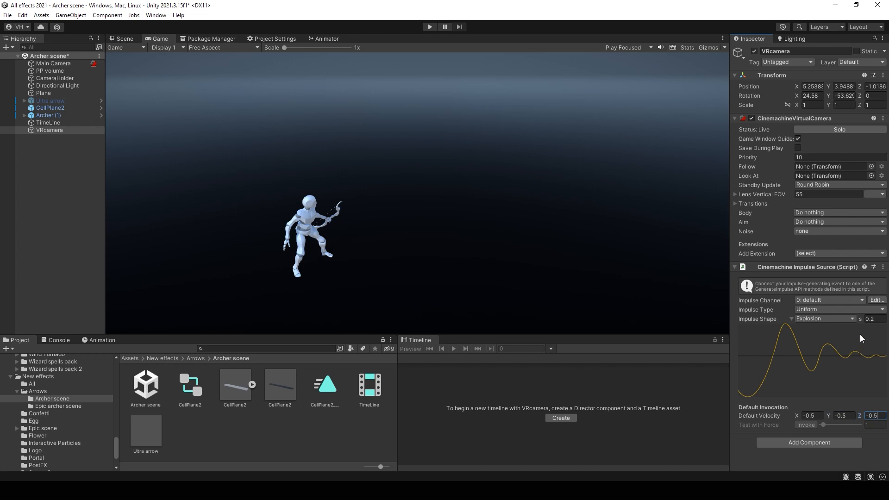
click(838, 253)
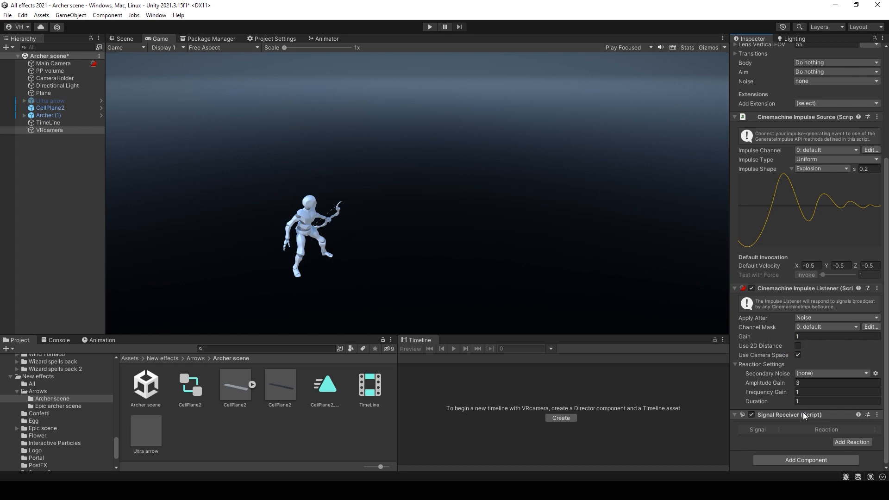
Step: Add a VRcamera signal track to the TimeLine with a Shake signal emitter
click(47, 122)
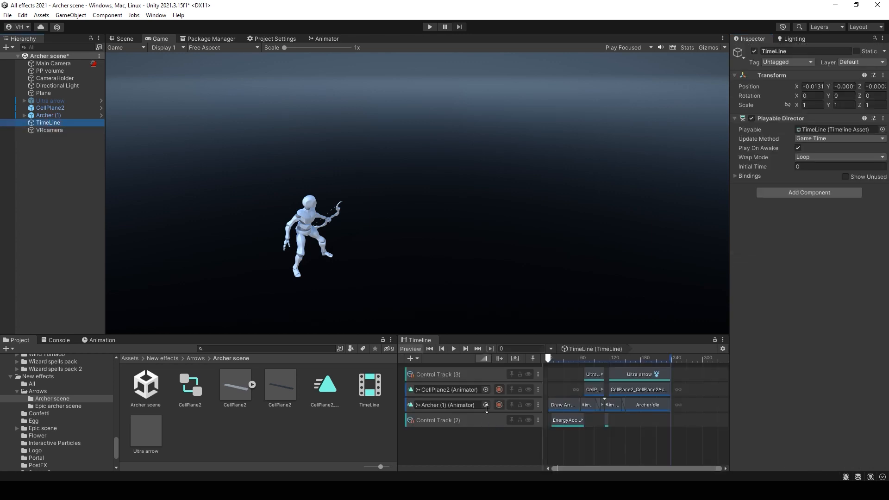
click(410, 358)
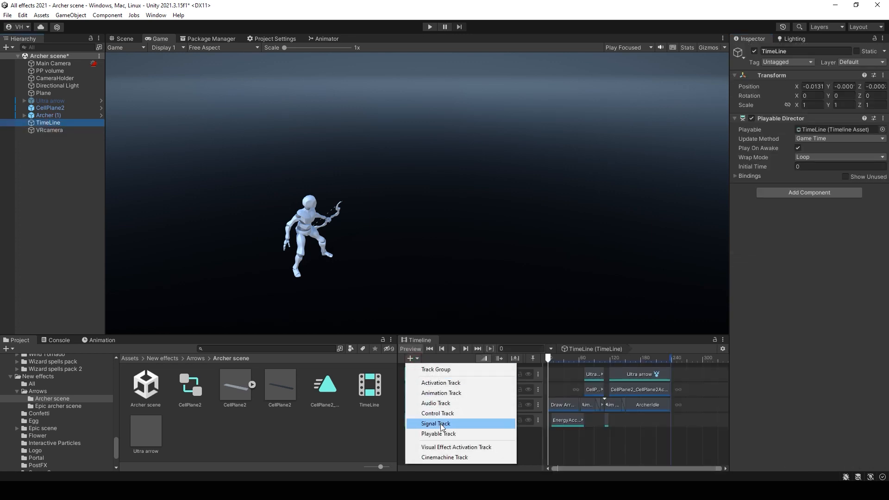
click(435, 423)
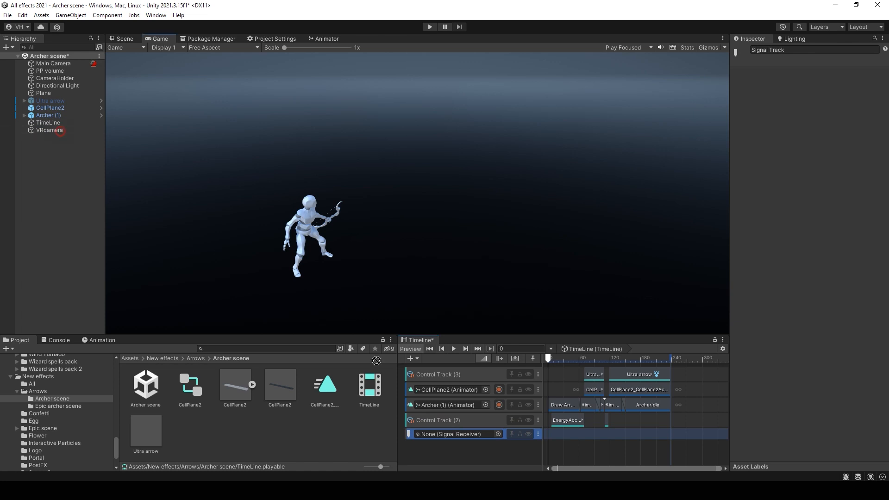
right_click(454, 433)
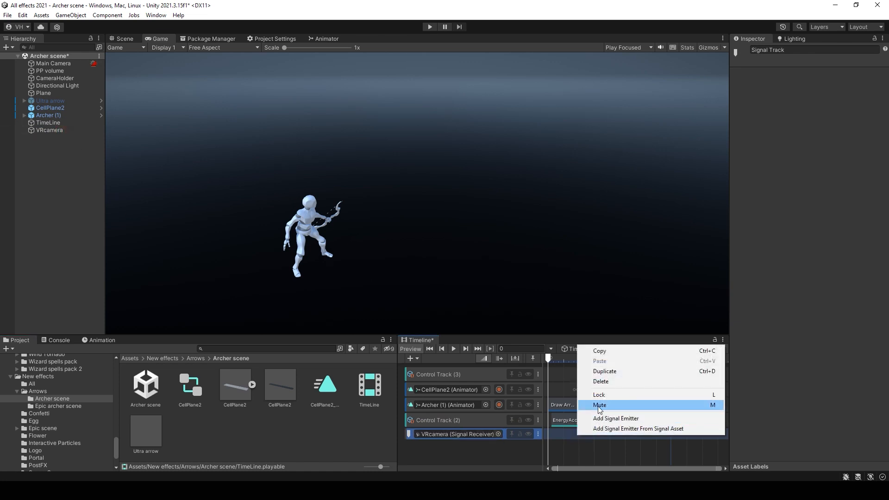
click(616, 419)
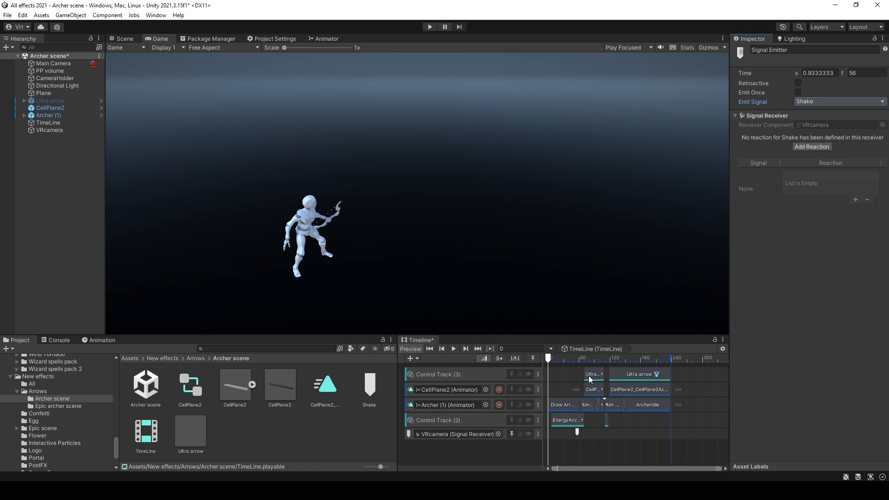
Step: Set VRcamera's signal receiver to react to Shake by generating the Cinemachine impulse
click(49, 129)
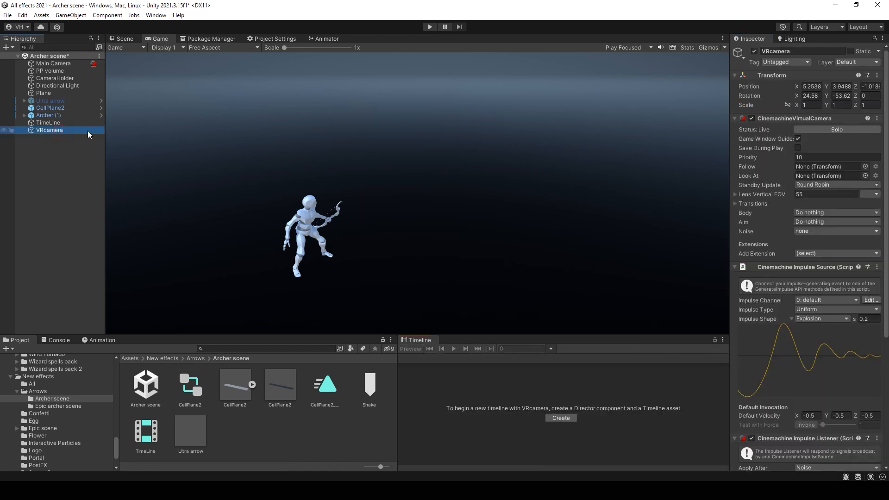
scroll(down, 3)
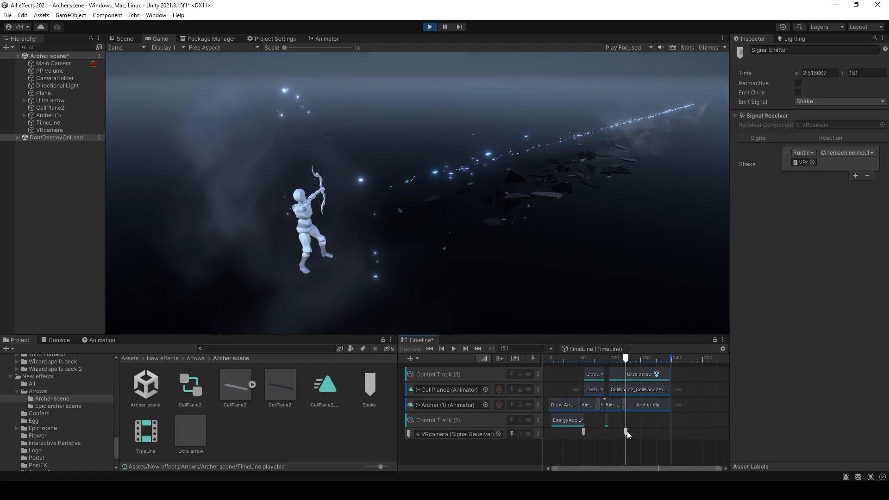
Step: Drag the second Shake emitter earlier on the VRcamera track and reselect VRcamera
drag(627, 363, 608, 363)
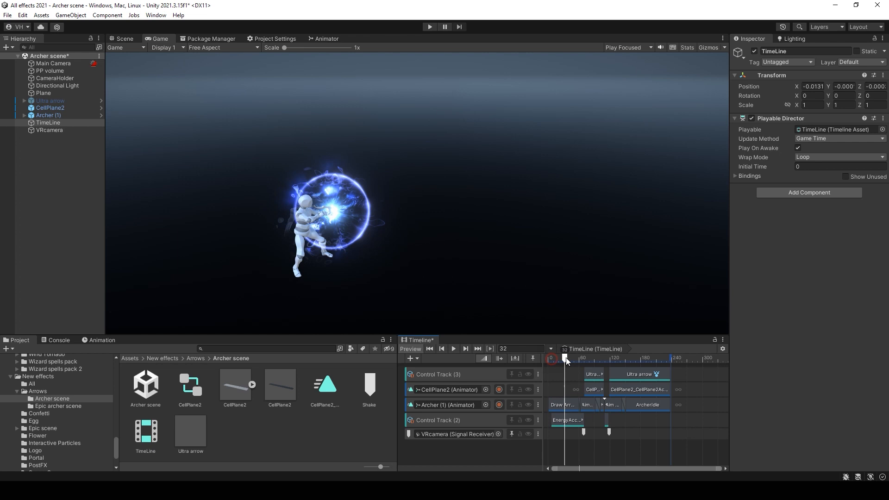
click(50, 130)
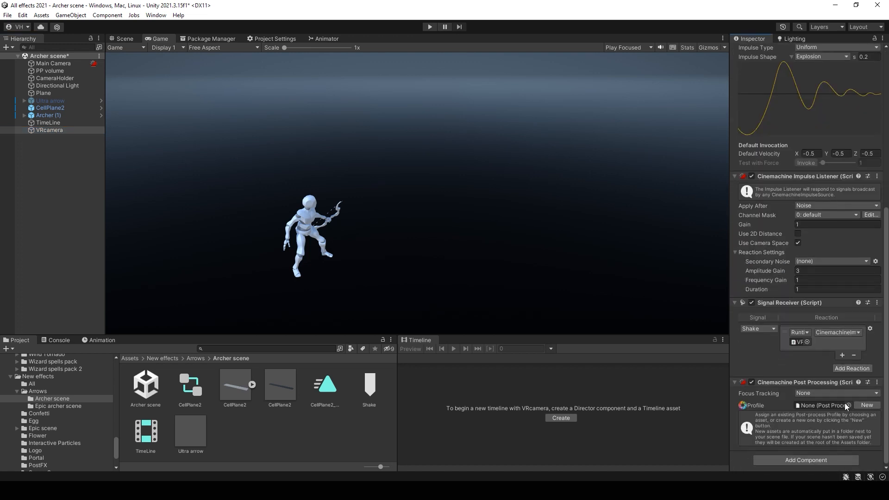
Step: Assign the PP low post-processing profile to VRcamera, then duplicate it as VRcamera (1)
click(857, 404)
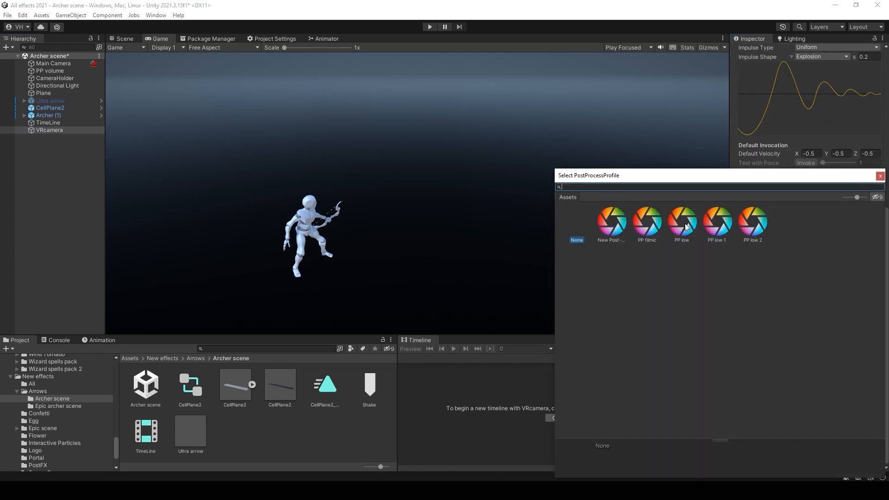
click(682, 223)
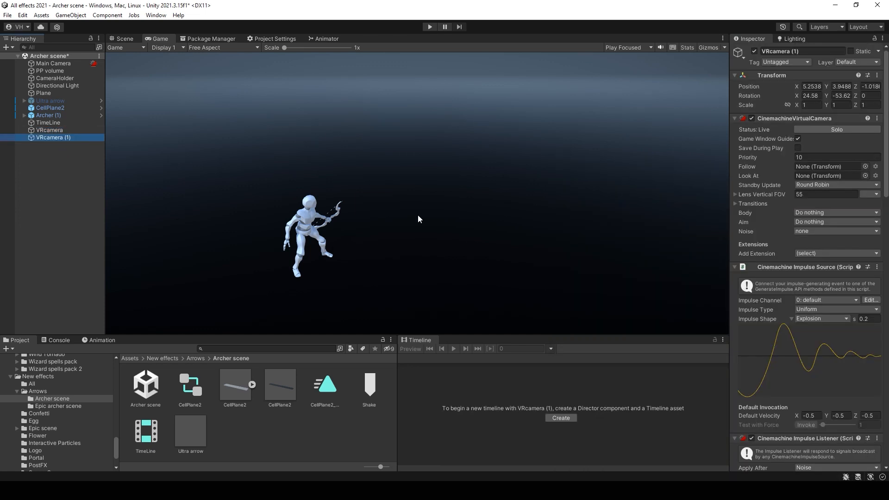
scroll(down, 3)
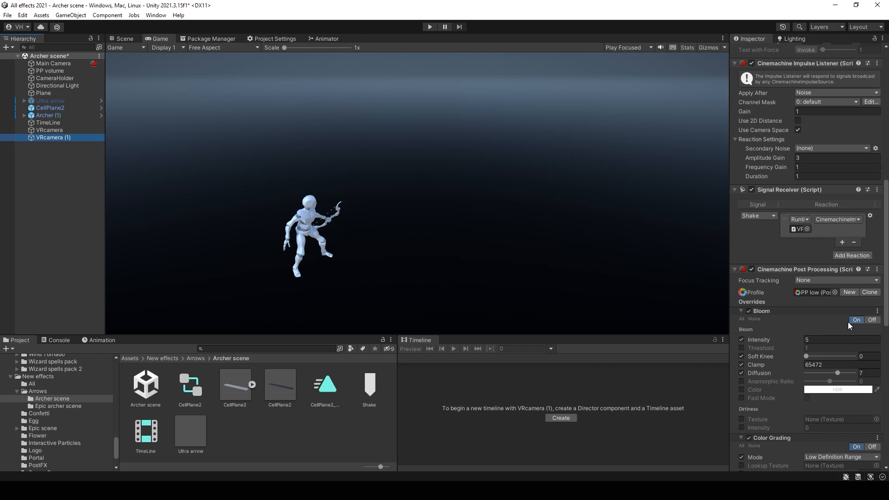
click(801, 292)
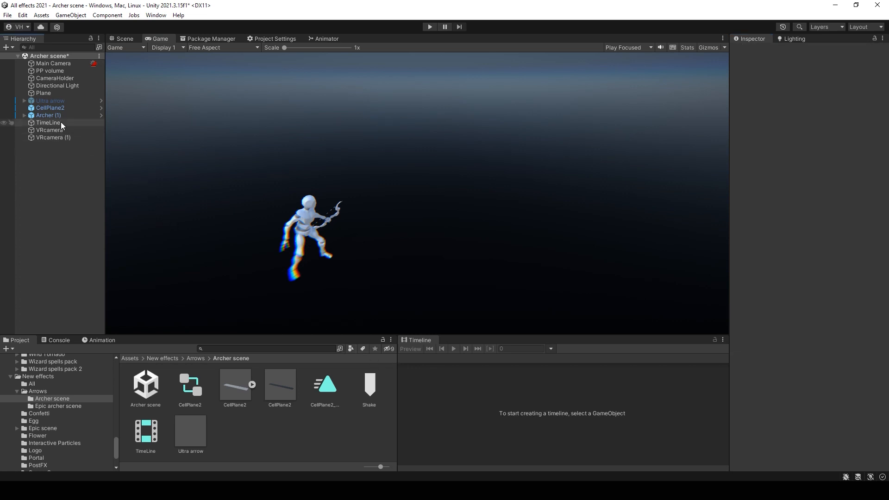
Step: Place Cinemachine shot clips for VRcamera and VRcamera (1), trim their timing and scrub to preview the switch
click(48, 122)
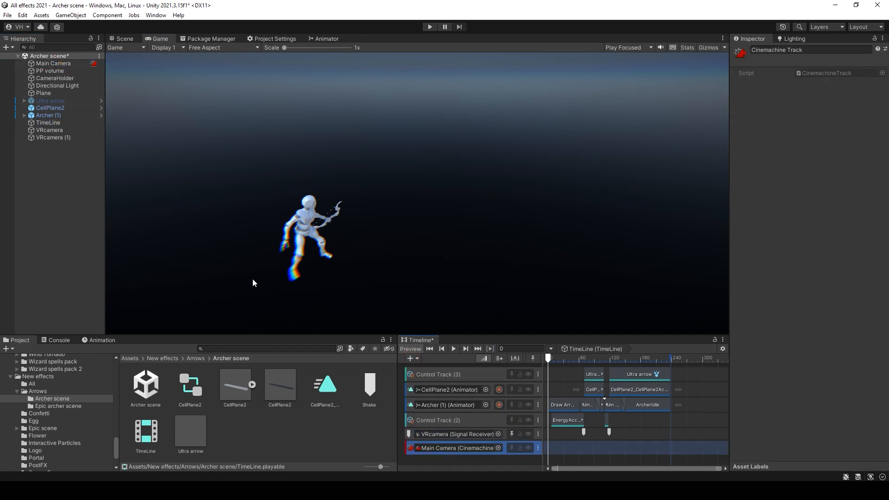
click(635, 447)
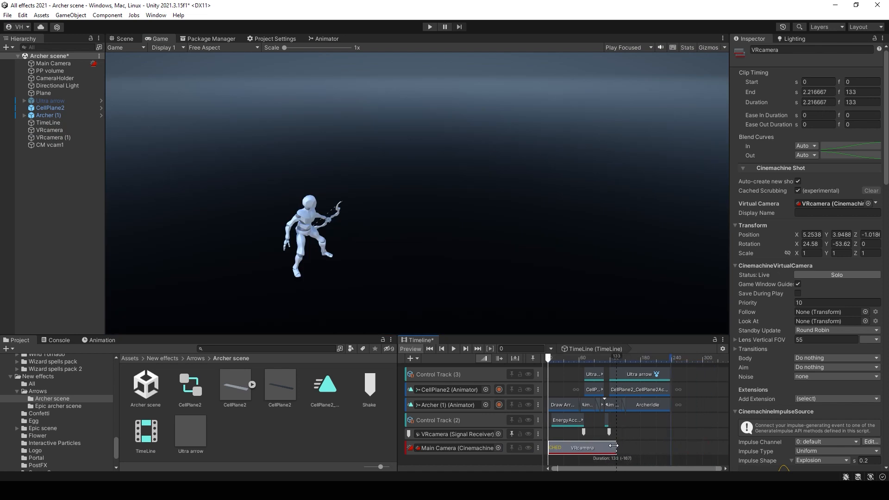
drag(614, 448, 584, 447)
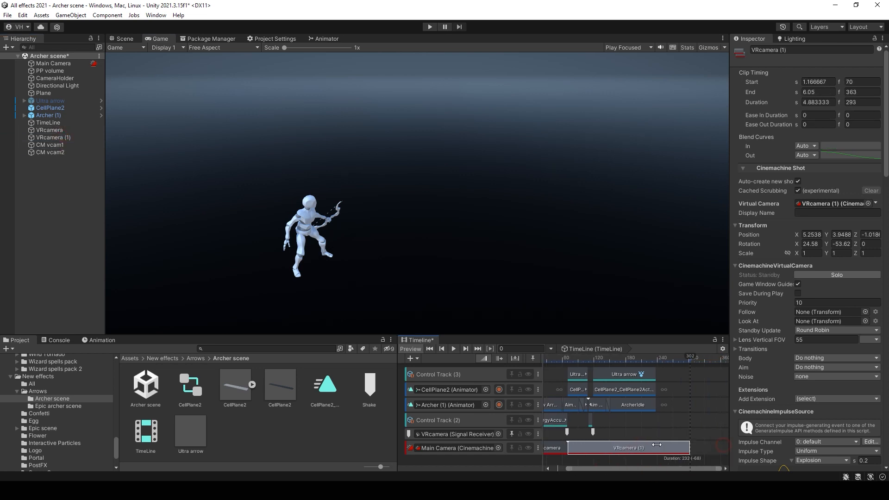
drag(689, 447, 610, 447)
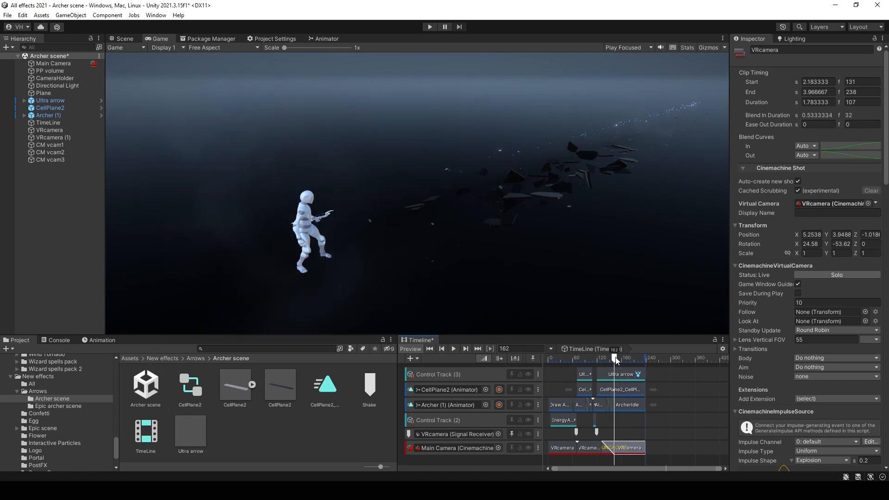
drag(615, 358, 603, 358)
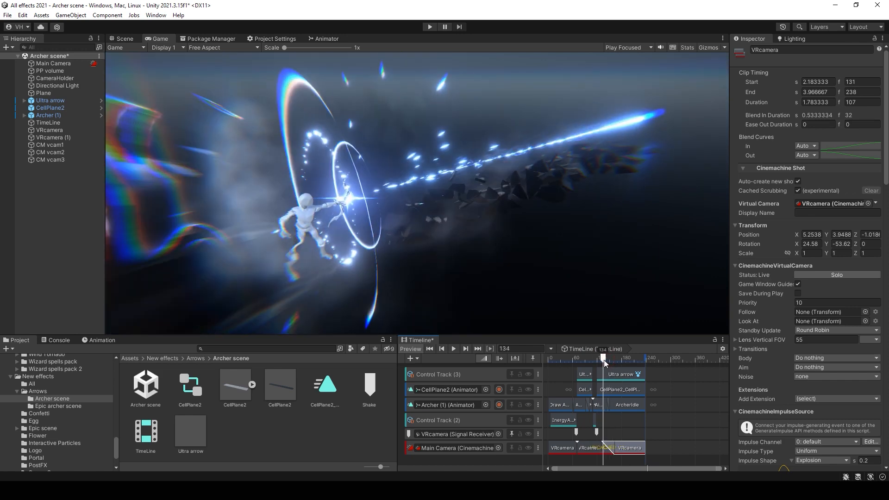